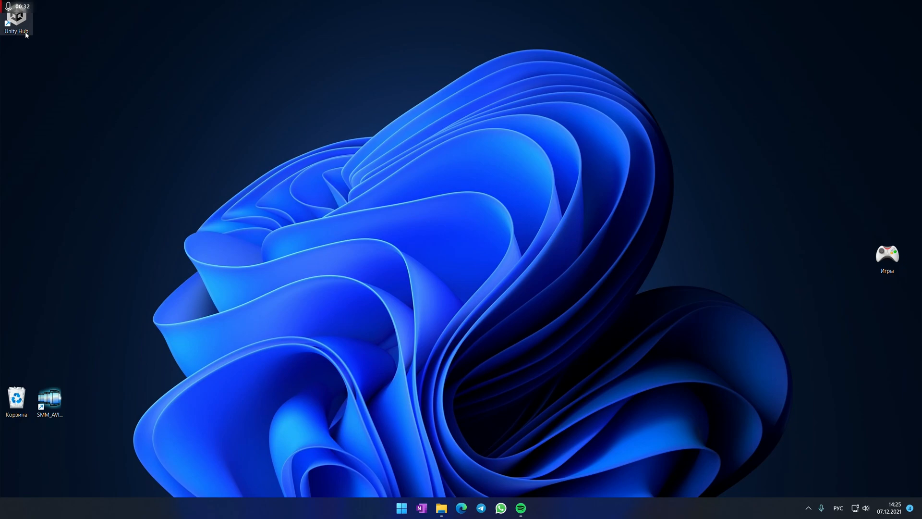
Launch Unity Hub from the desktop shortcut onto its Projects page.
{"action": "double_click", "coordinate": [17, 18]}
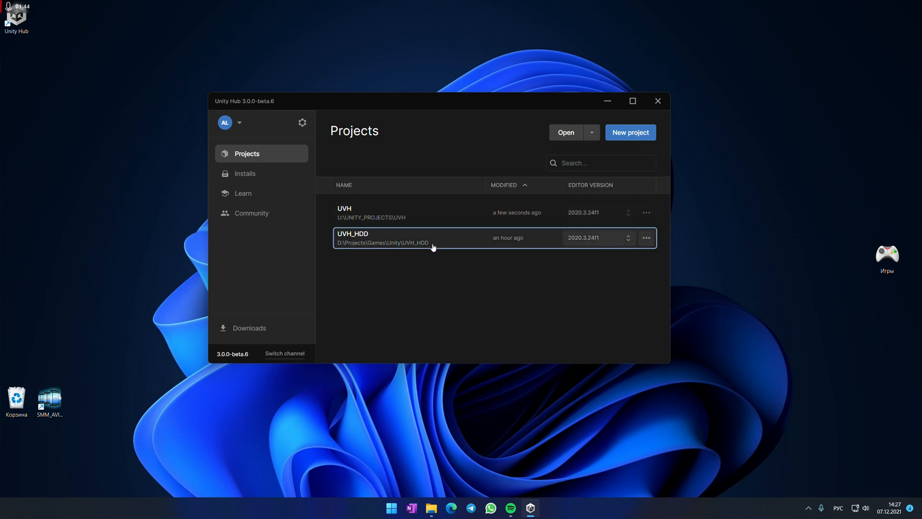
Load the UVH_HDD project from the HDD into the Unity Editor with Menu_Main.
{"action": "left_click", "coordinate": [657, 101]}
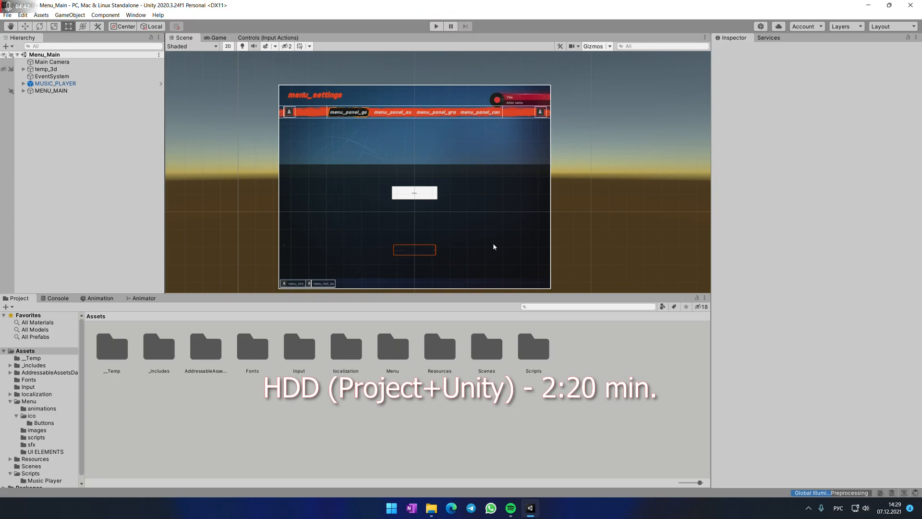
Inspect MENU_MAIN's child objects and temp_3d's Canvas in the Hierarchy.
{"action": "left_click", "coordinate": [51, 90]}
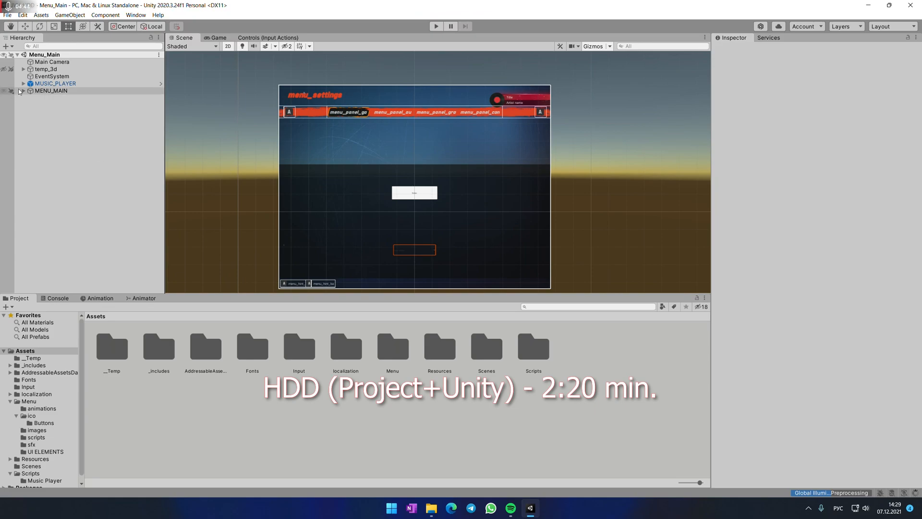
{"action": "left_click", "coordinate": [23, 90]}
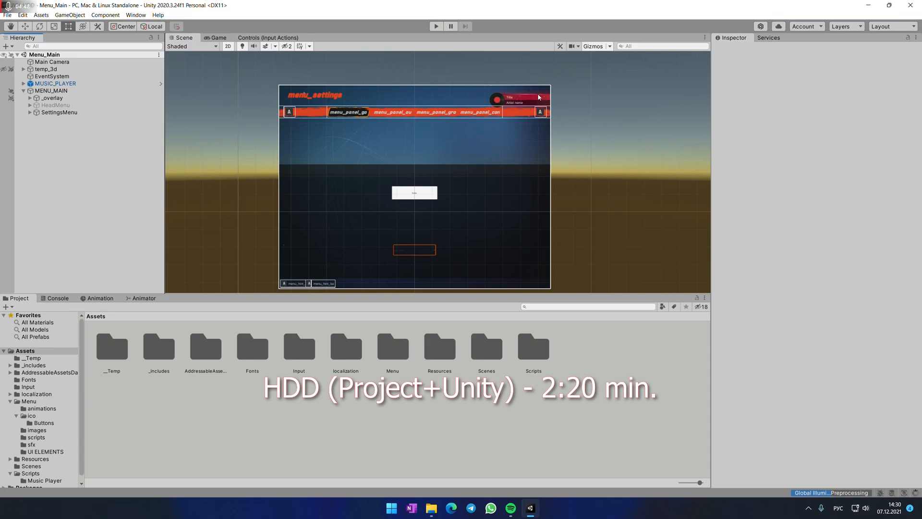
{"action": "mouse_move", "coordinate": [504, 66]}
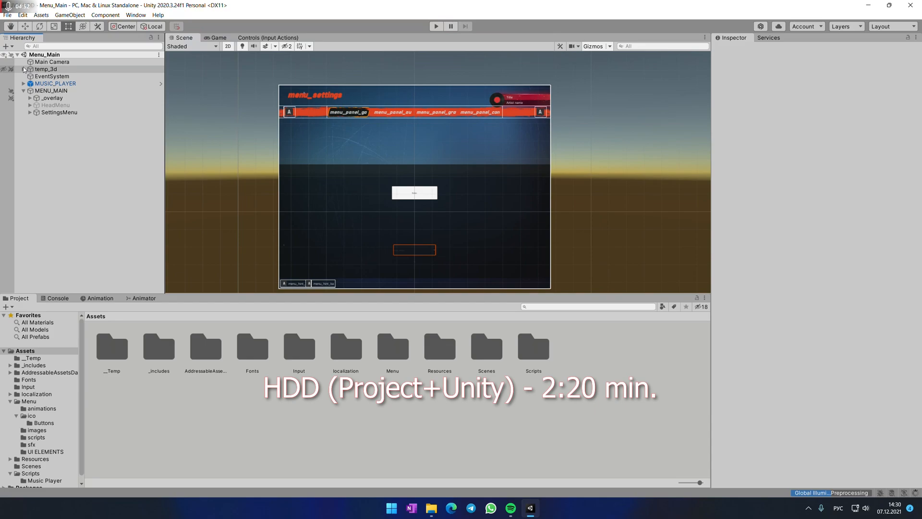
{"action": "left_click", "coordinate": [24, 69]}
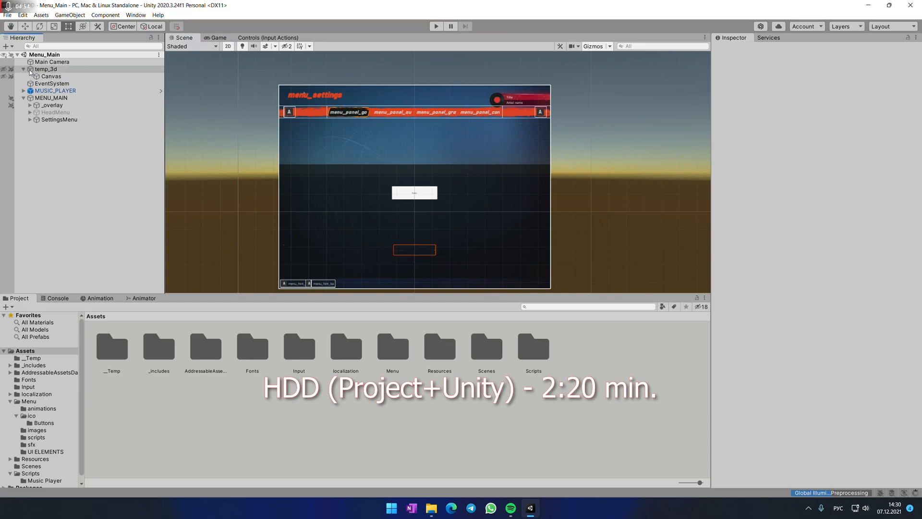
{"action": "left_click", "coordinate": [22, 69]}
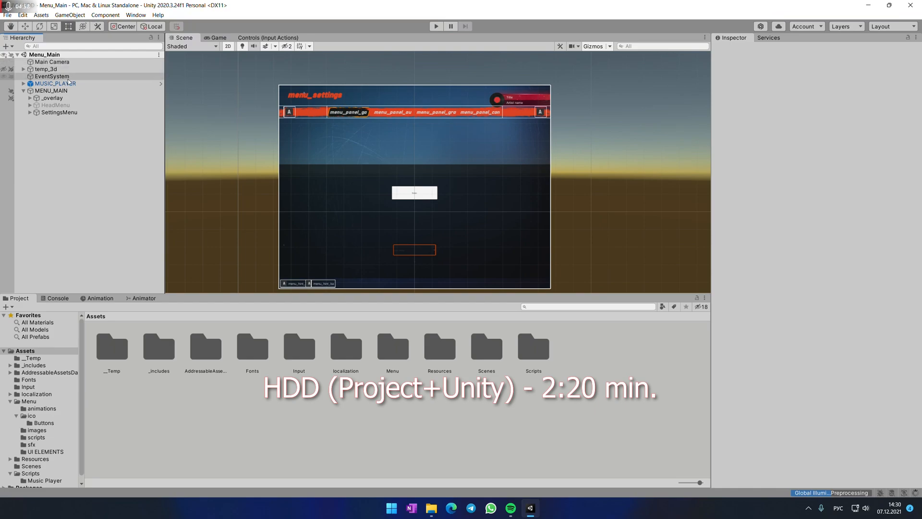
Review MUSIC_PLAYER's track list in the Inspector, then close the Editor.
{"action": "left_click", "coordinate": [55, 83]}
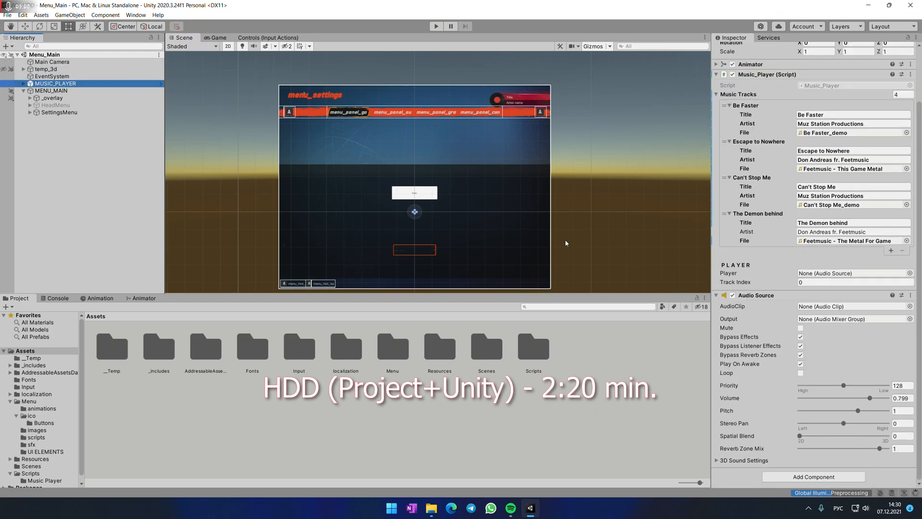
{"action": "left_click", "coordinate": [51, 90]}
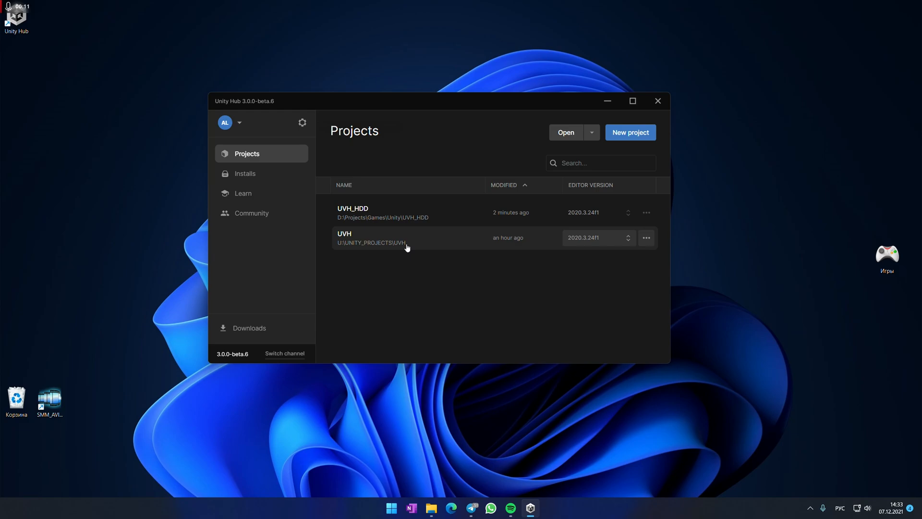
Load the UVH project from the SSD, then return to the Hub projects list.
{"action": "left_click", "coordinate": [657, 101]}
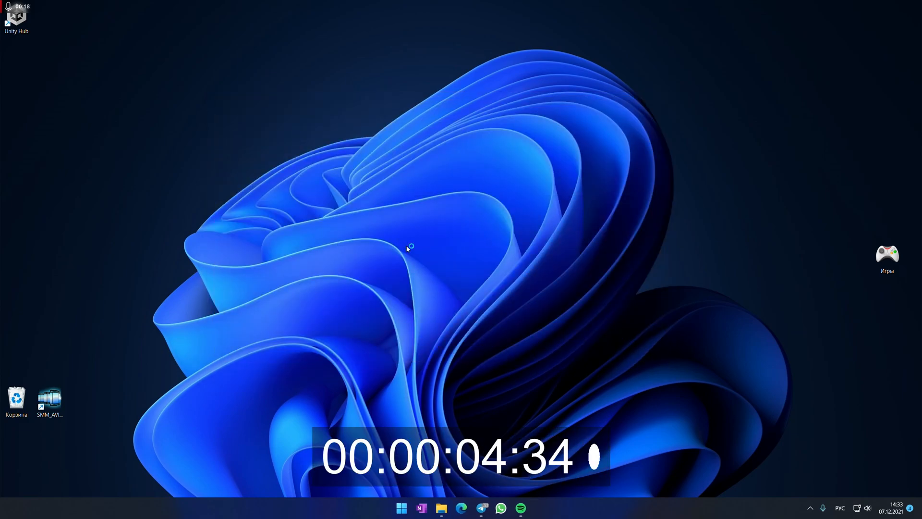
{"action": "double_click", "coordinate": [17, 15]}
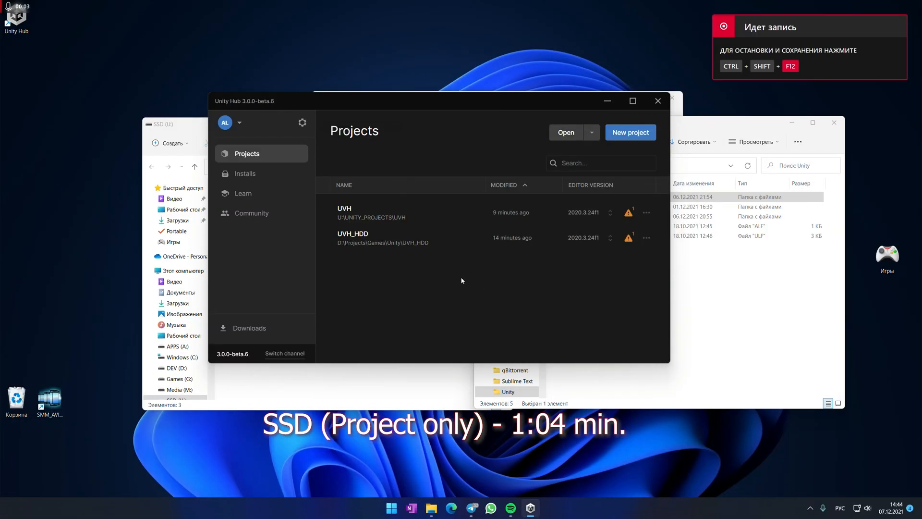
{"action": "mouse_move", "coordinate": [245, 174]}
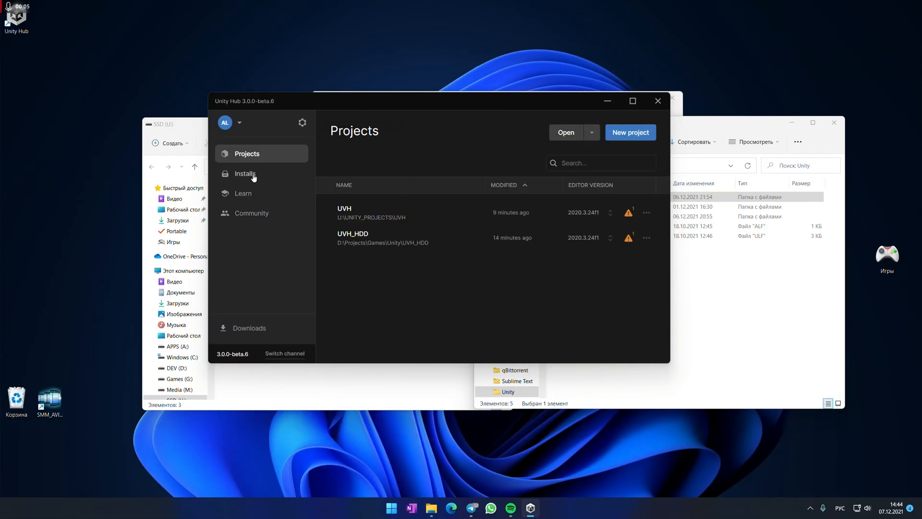
Locate the 2020.3.24f1 editor under SSD (U:) in Installs to clear version warnings.
{"action": "left_click", "coordinate": [245, 173]}
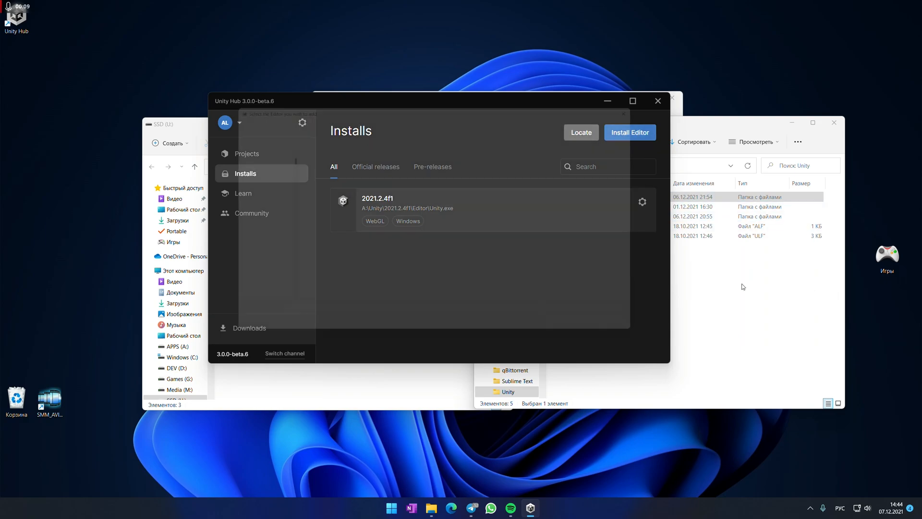
{"action": "left_click", "coordinate": [580, 132]}
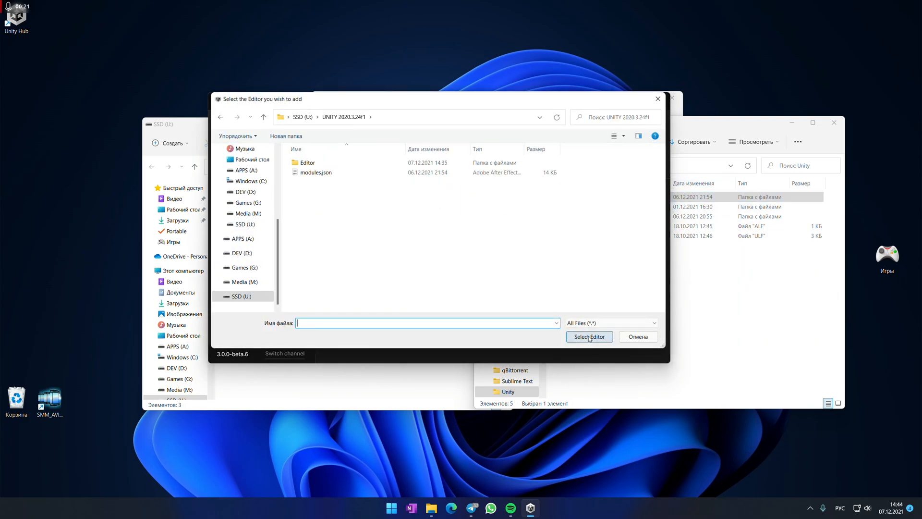
{"action": "double_click", "coordinate": [305, 162]}
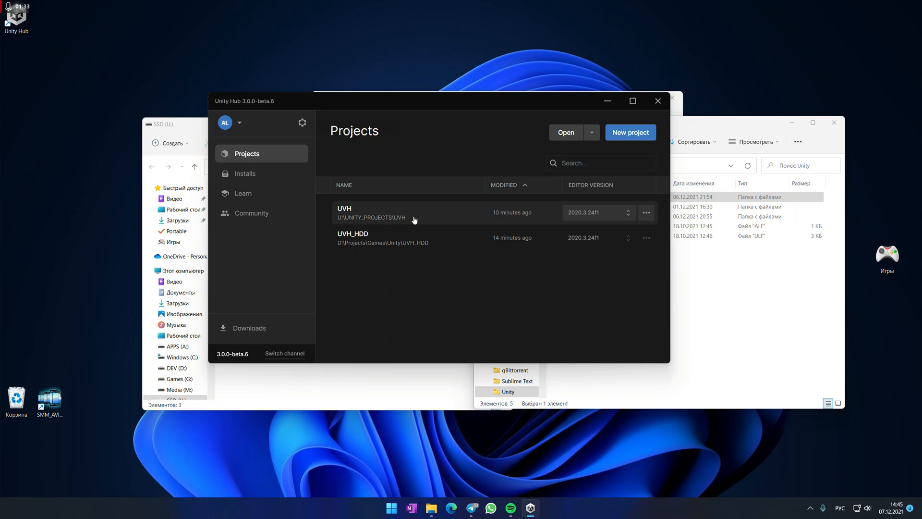
Close Unity Hub to reveal the SSD (U:) and APPS (A:) > Unity folder windows.
{"action": "left_click", "coordinate": [657, 101]}
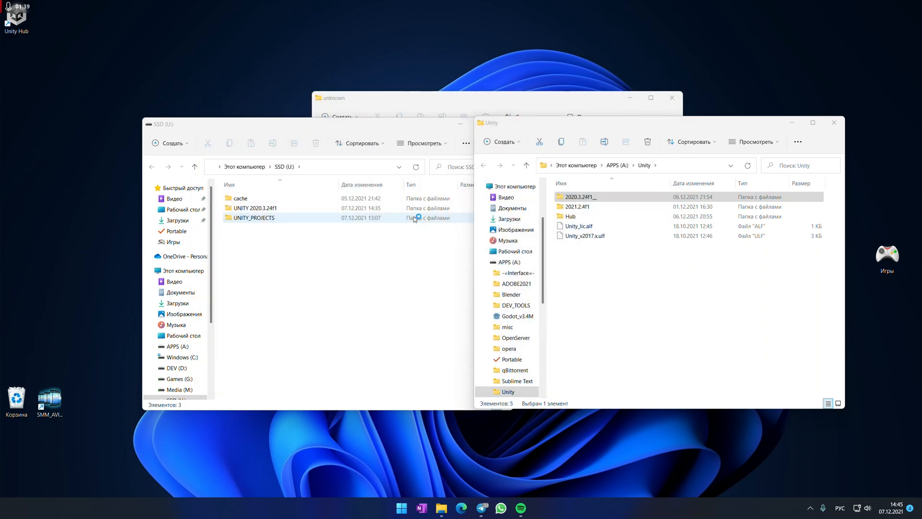